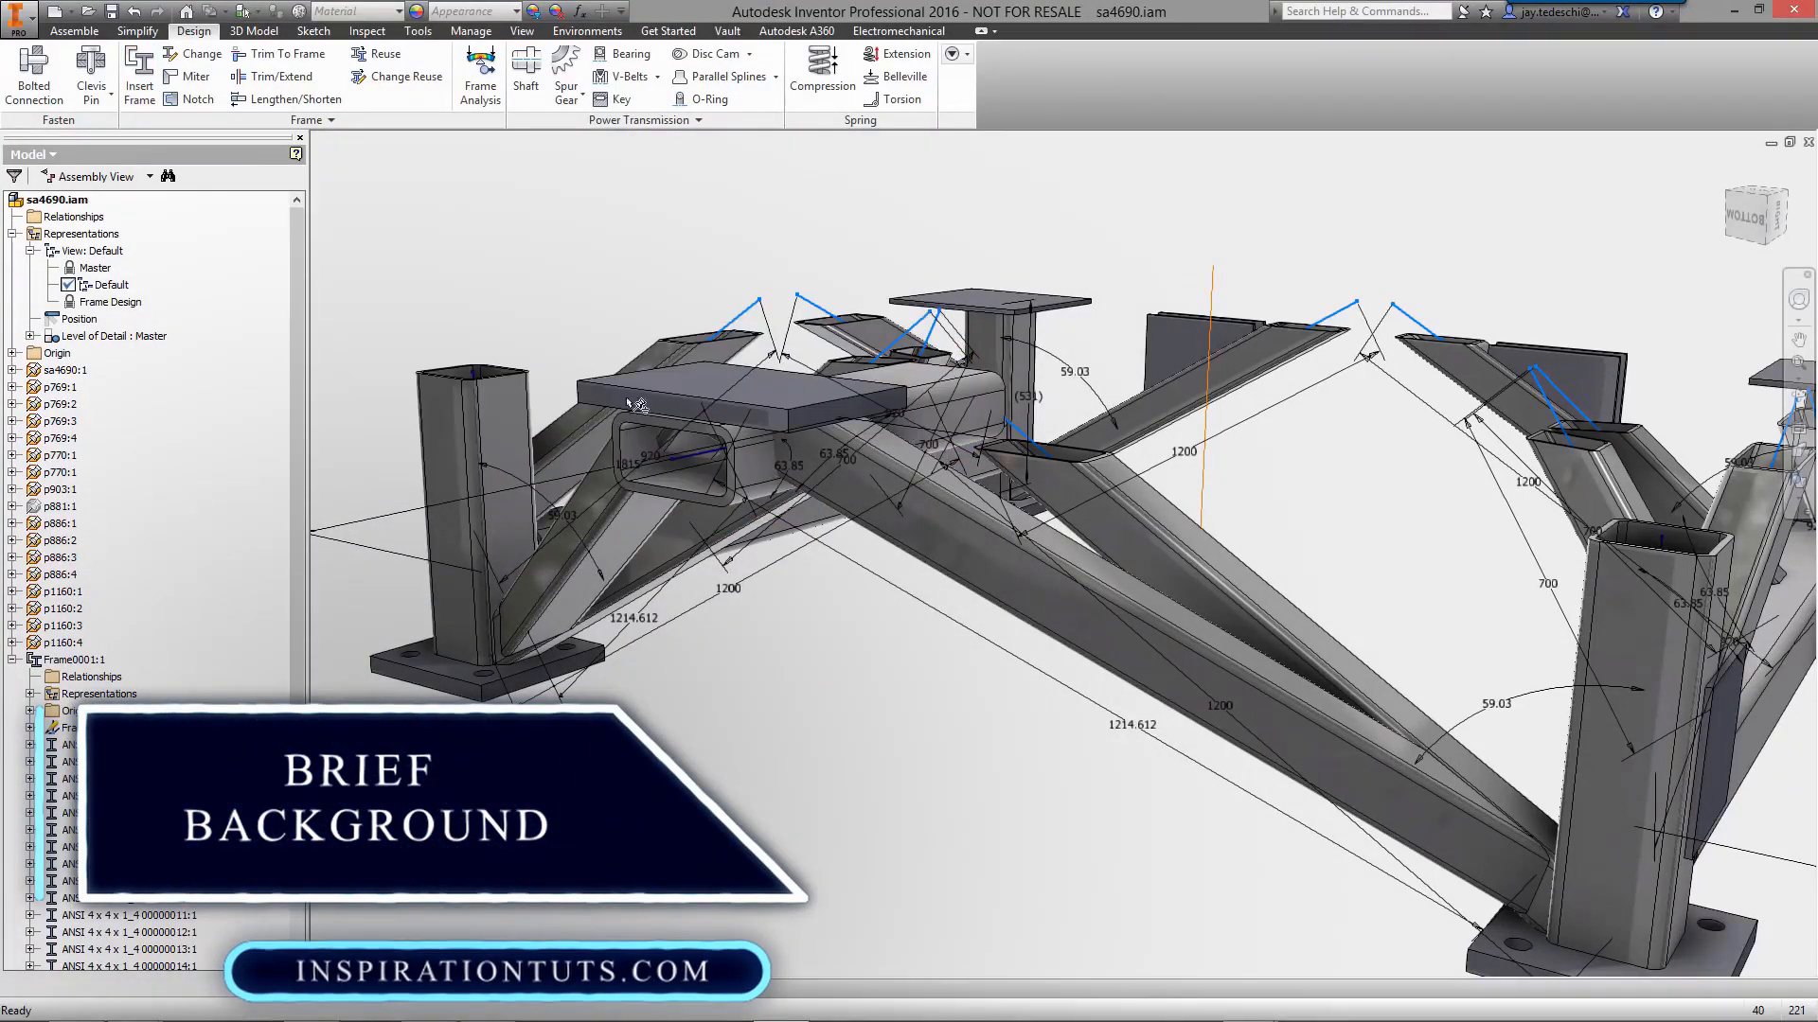
# - Add Spring 1 to the swingarm mechanism and run a Position analysis
pyautogui.click(281, 76)
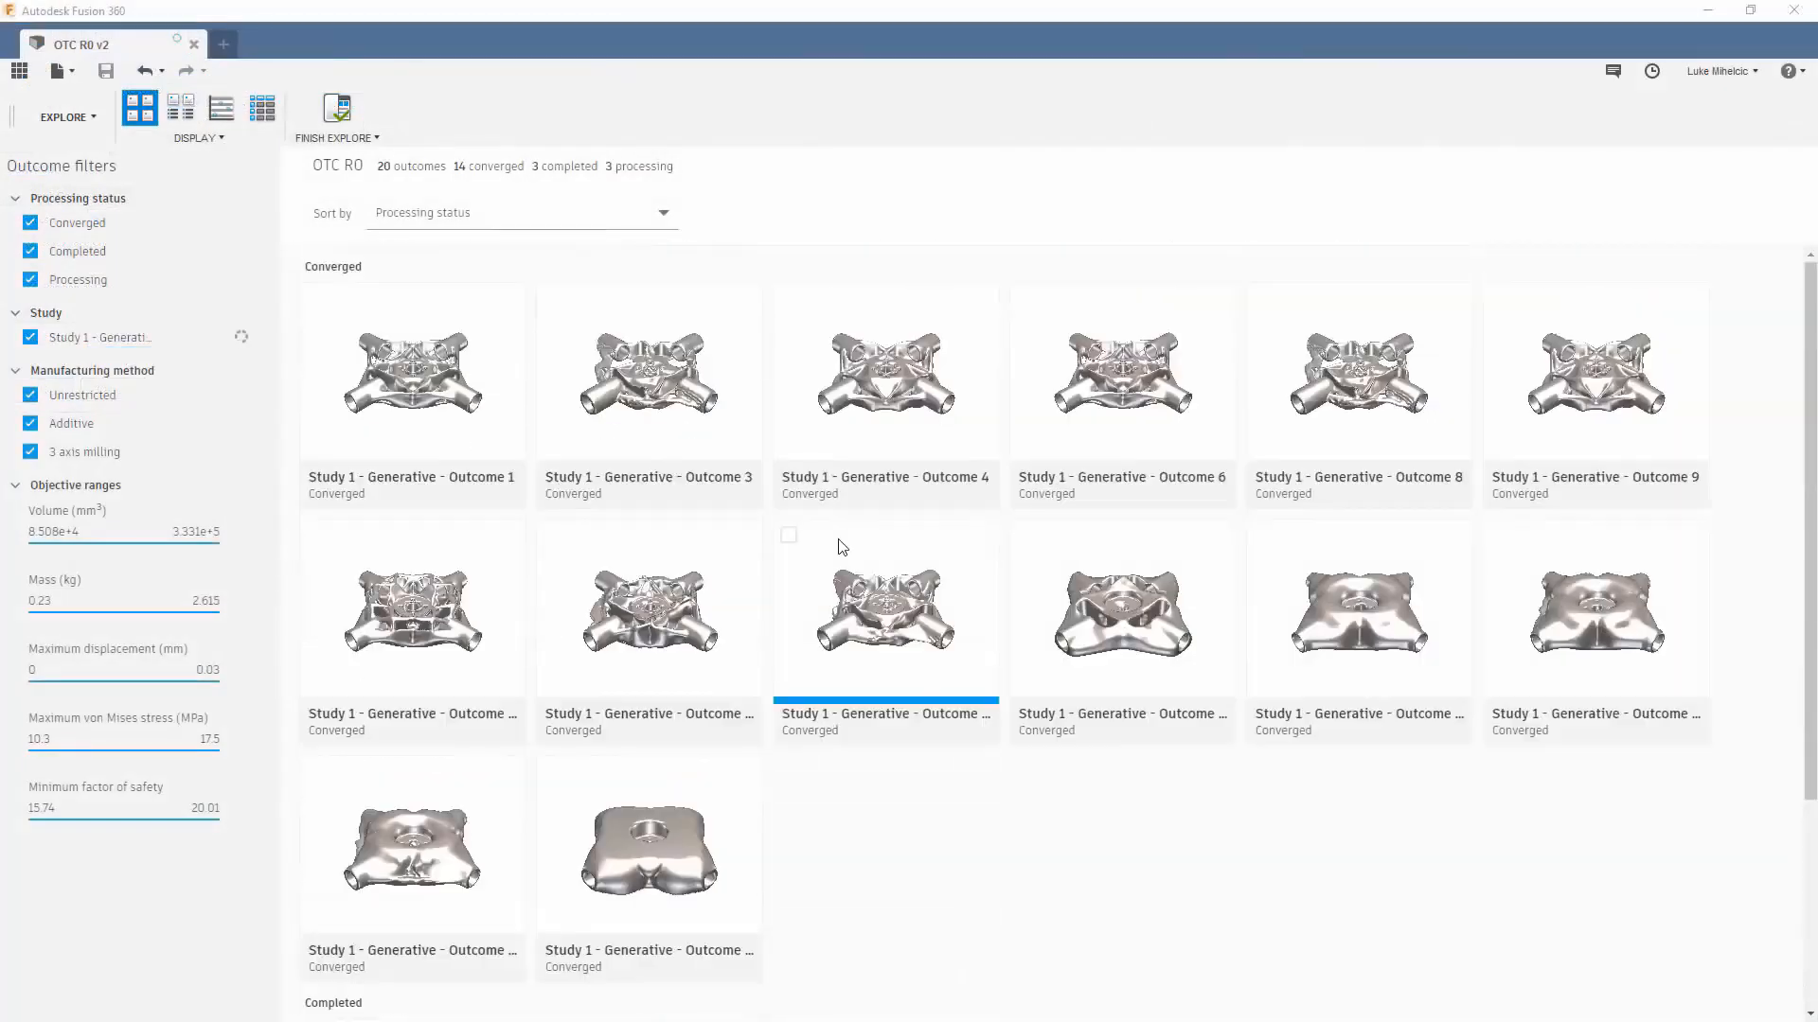
pyautogui.doubleClick(886, 610)
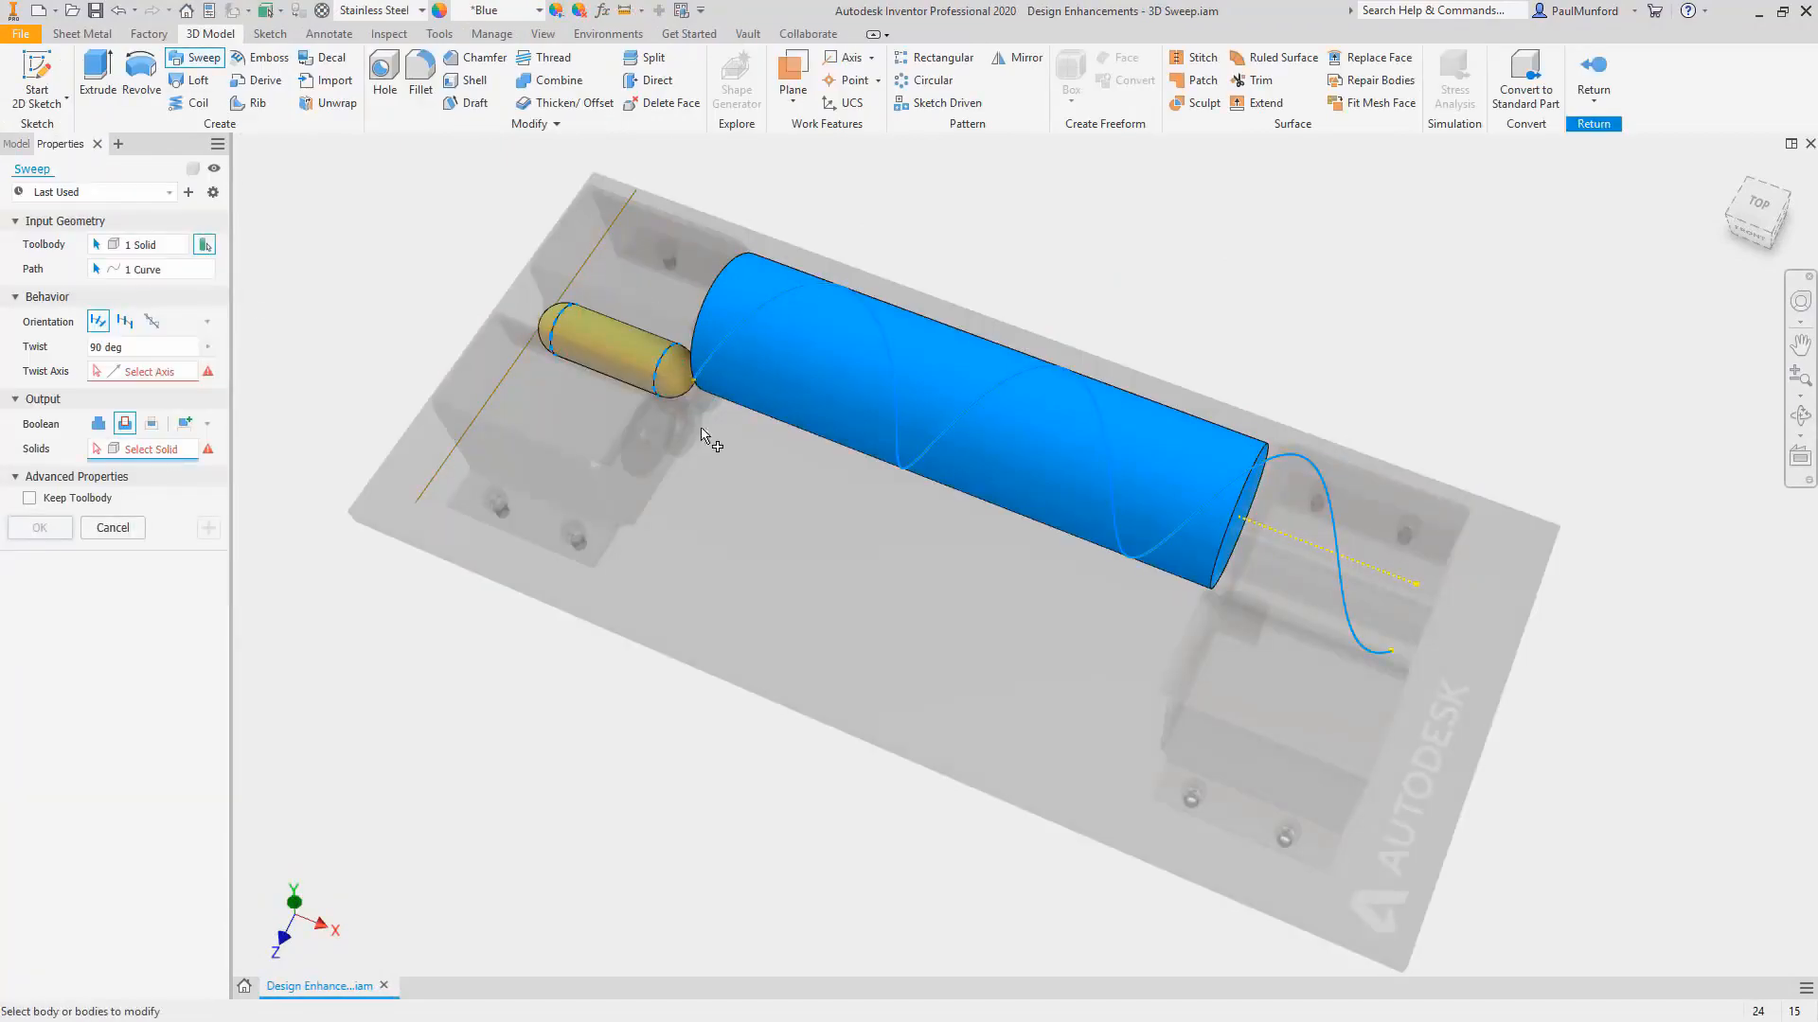
pyautogui.click(335, 102)
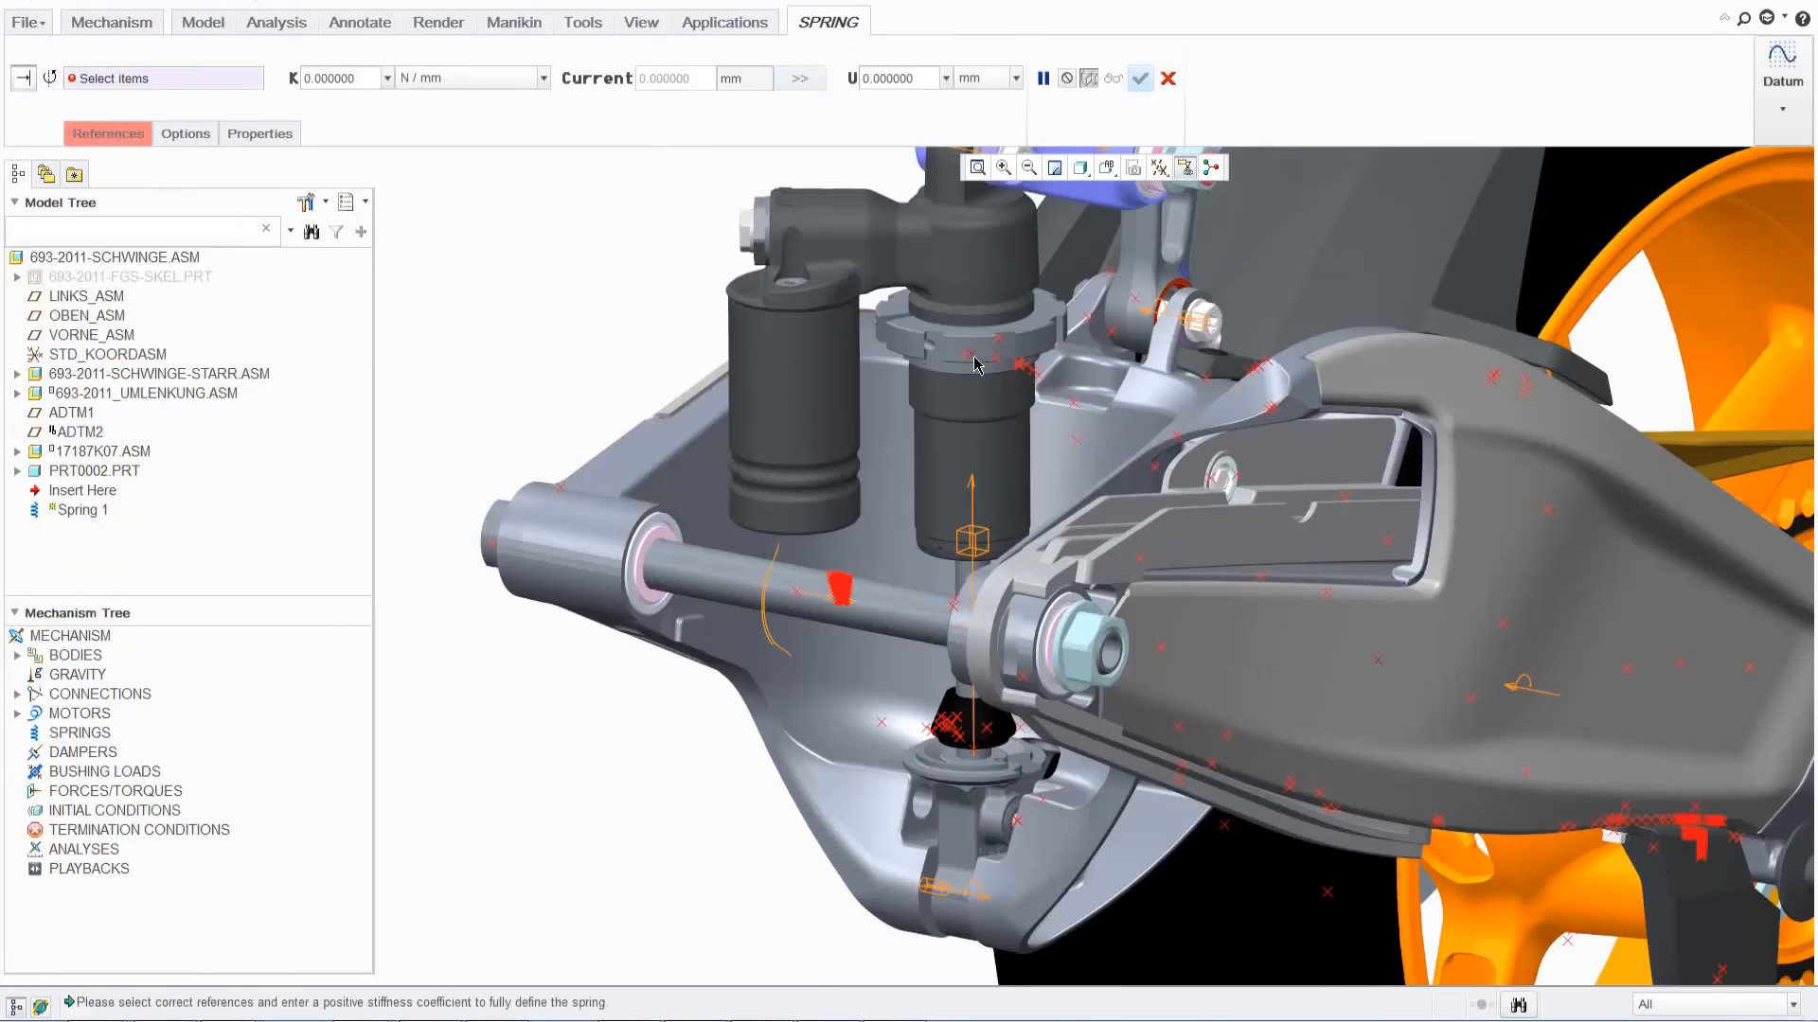
pyautogui.click(1689, 775)
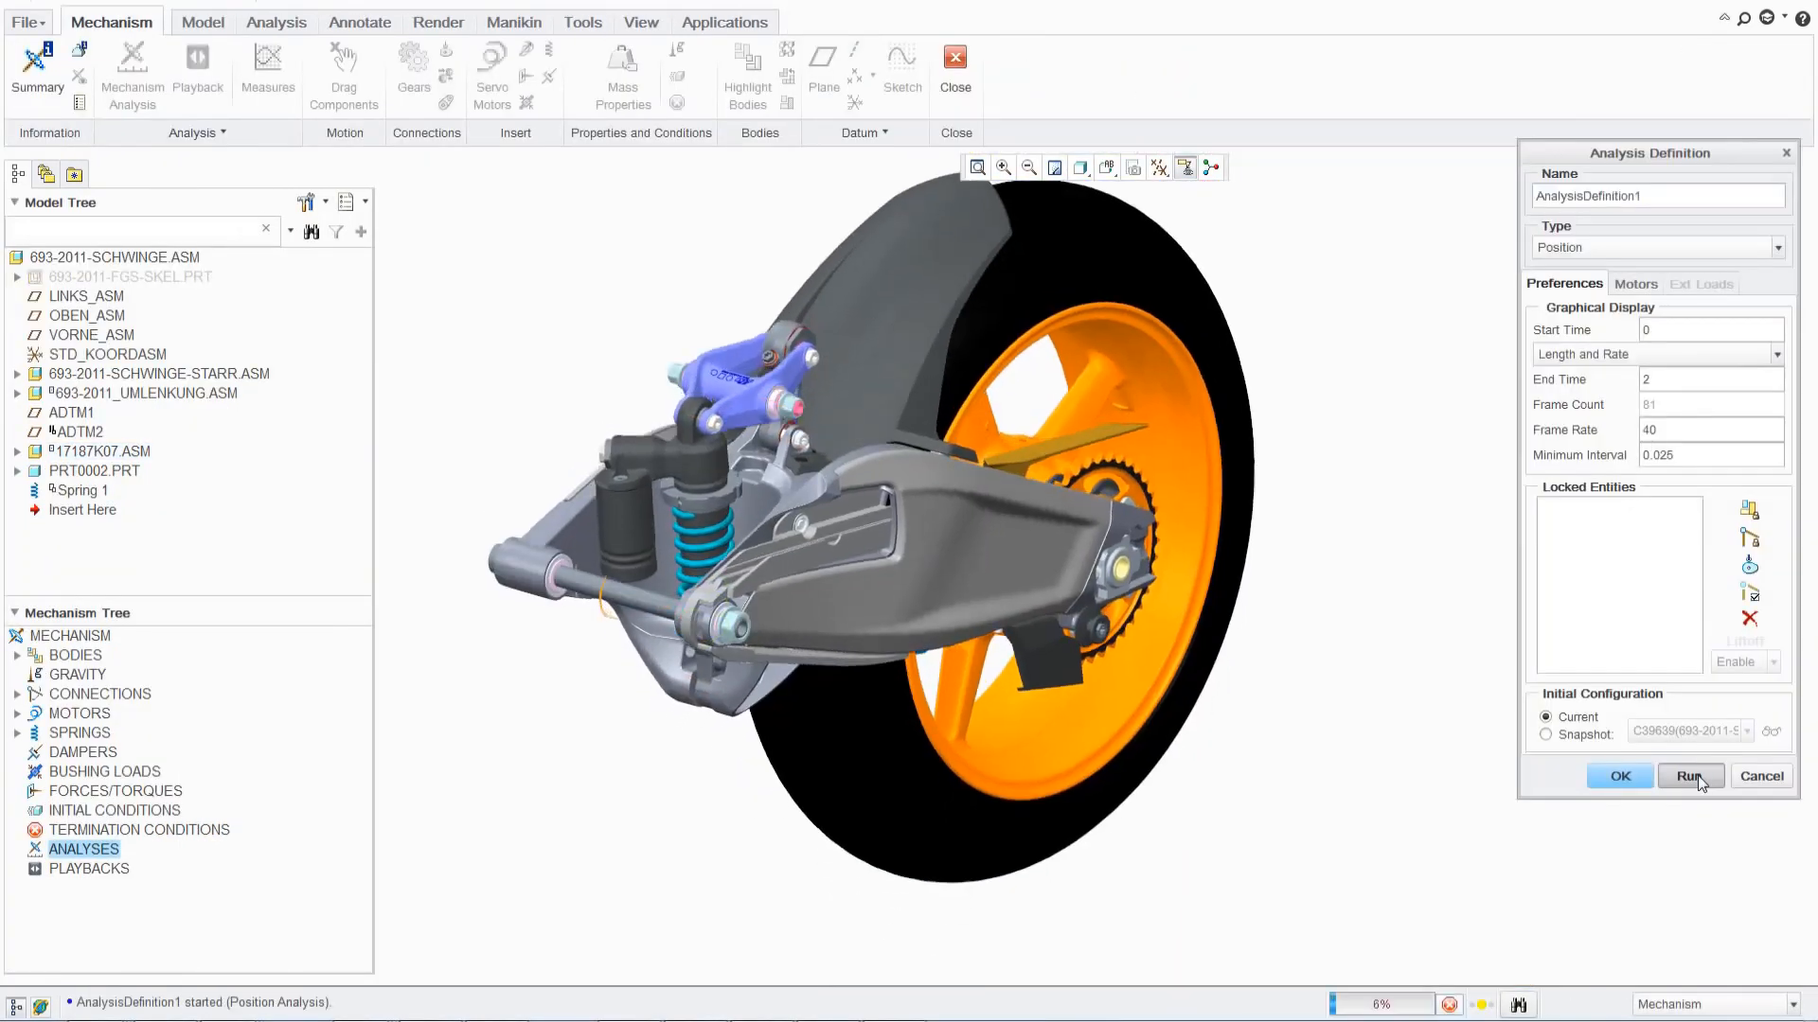